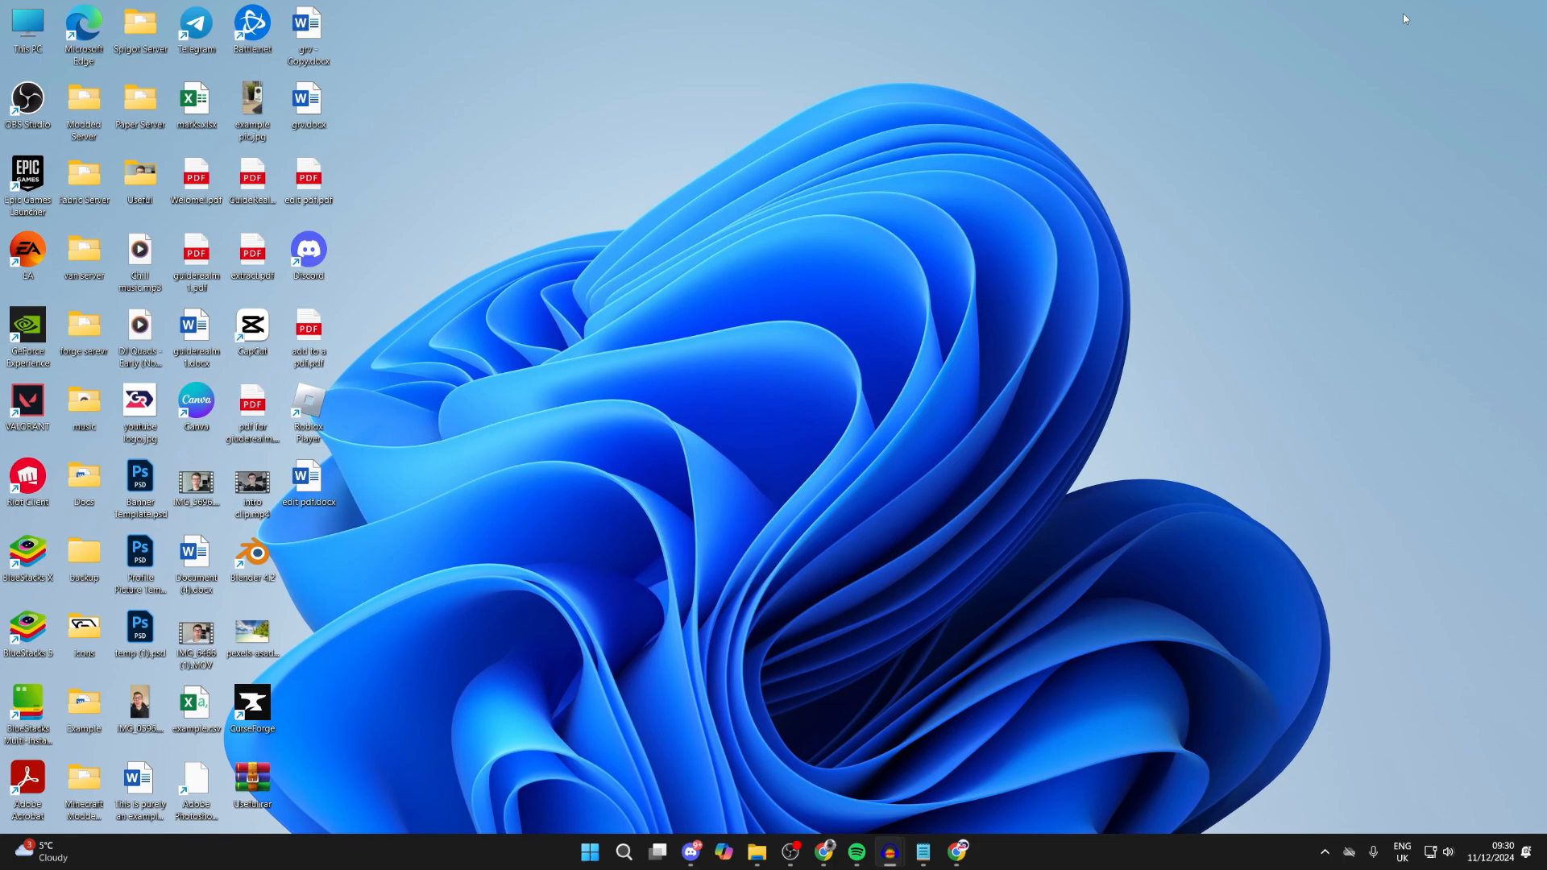
mouse_move(1490, 79)
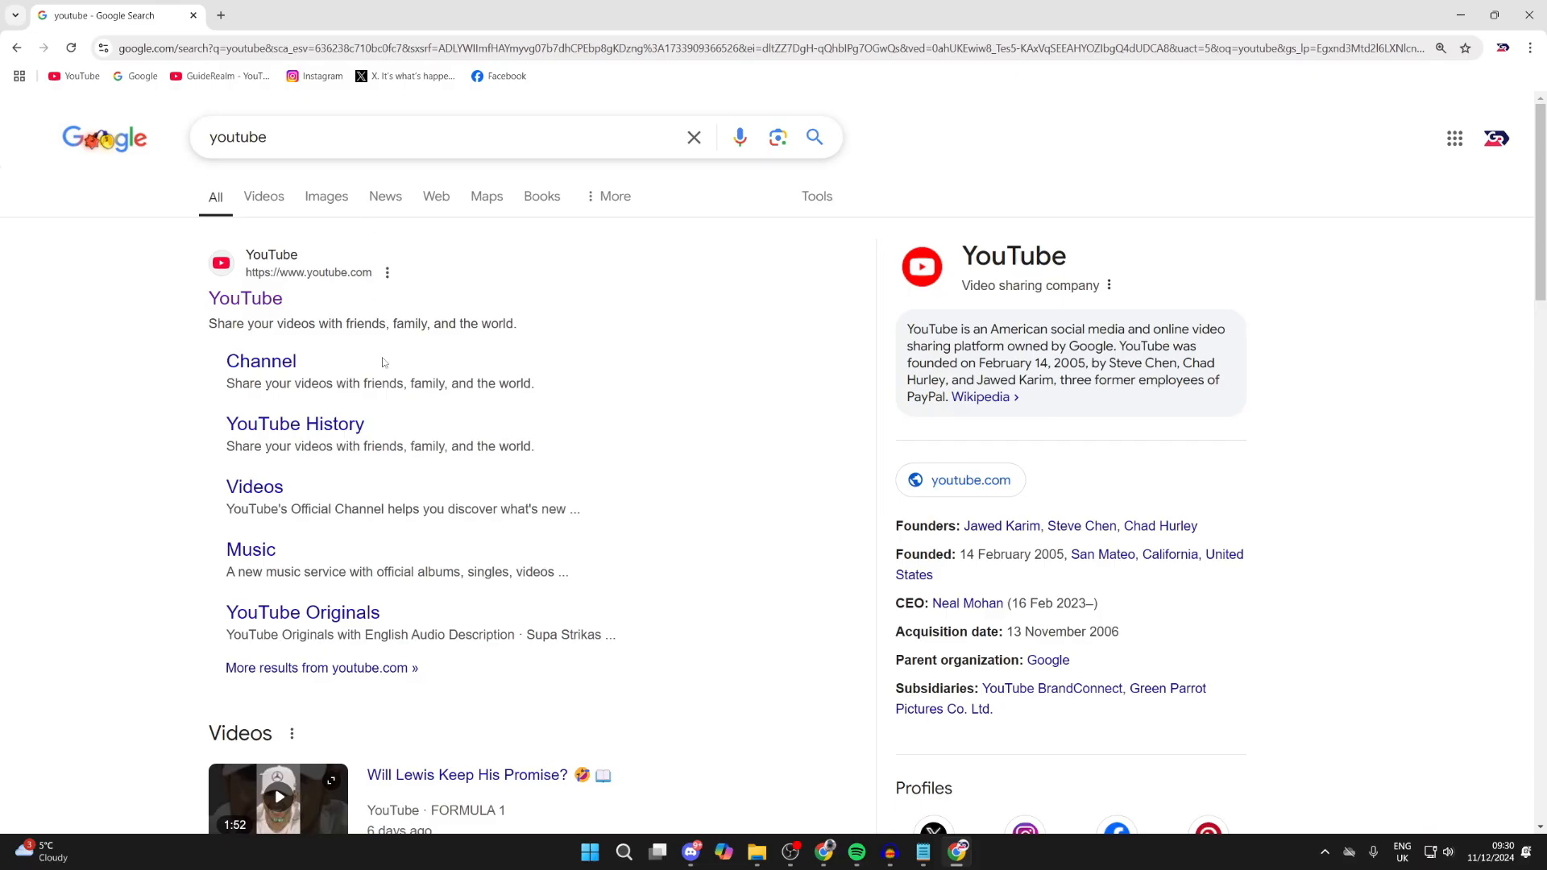
mouse_move(378, 324)
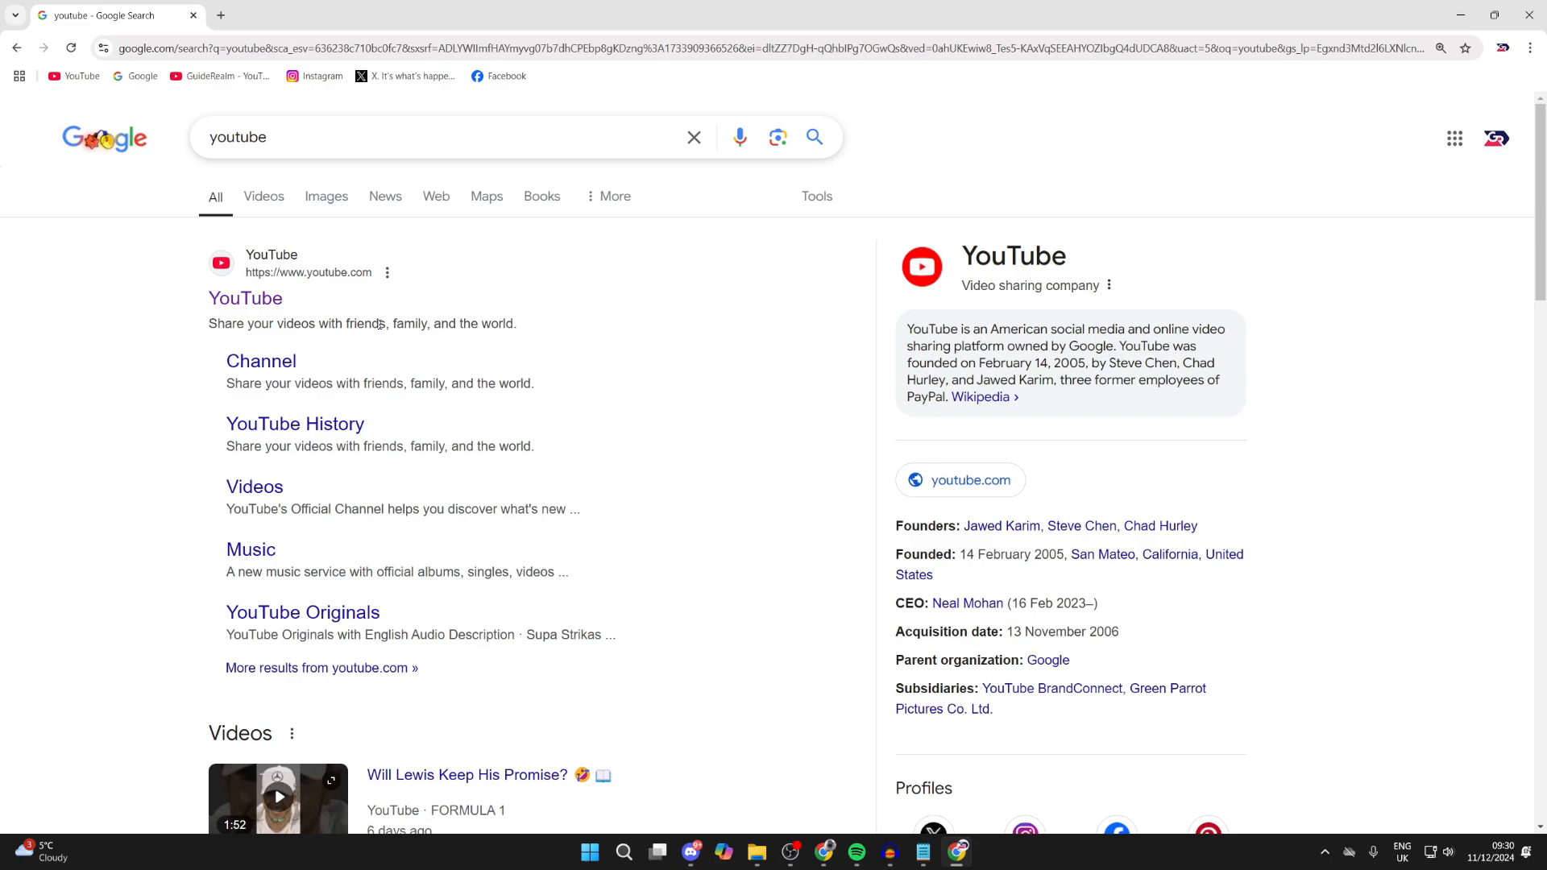
mouse_move(374, 348)
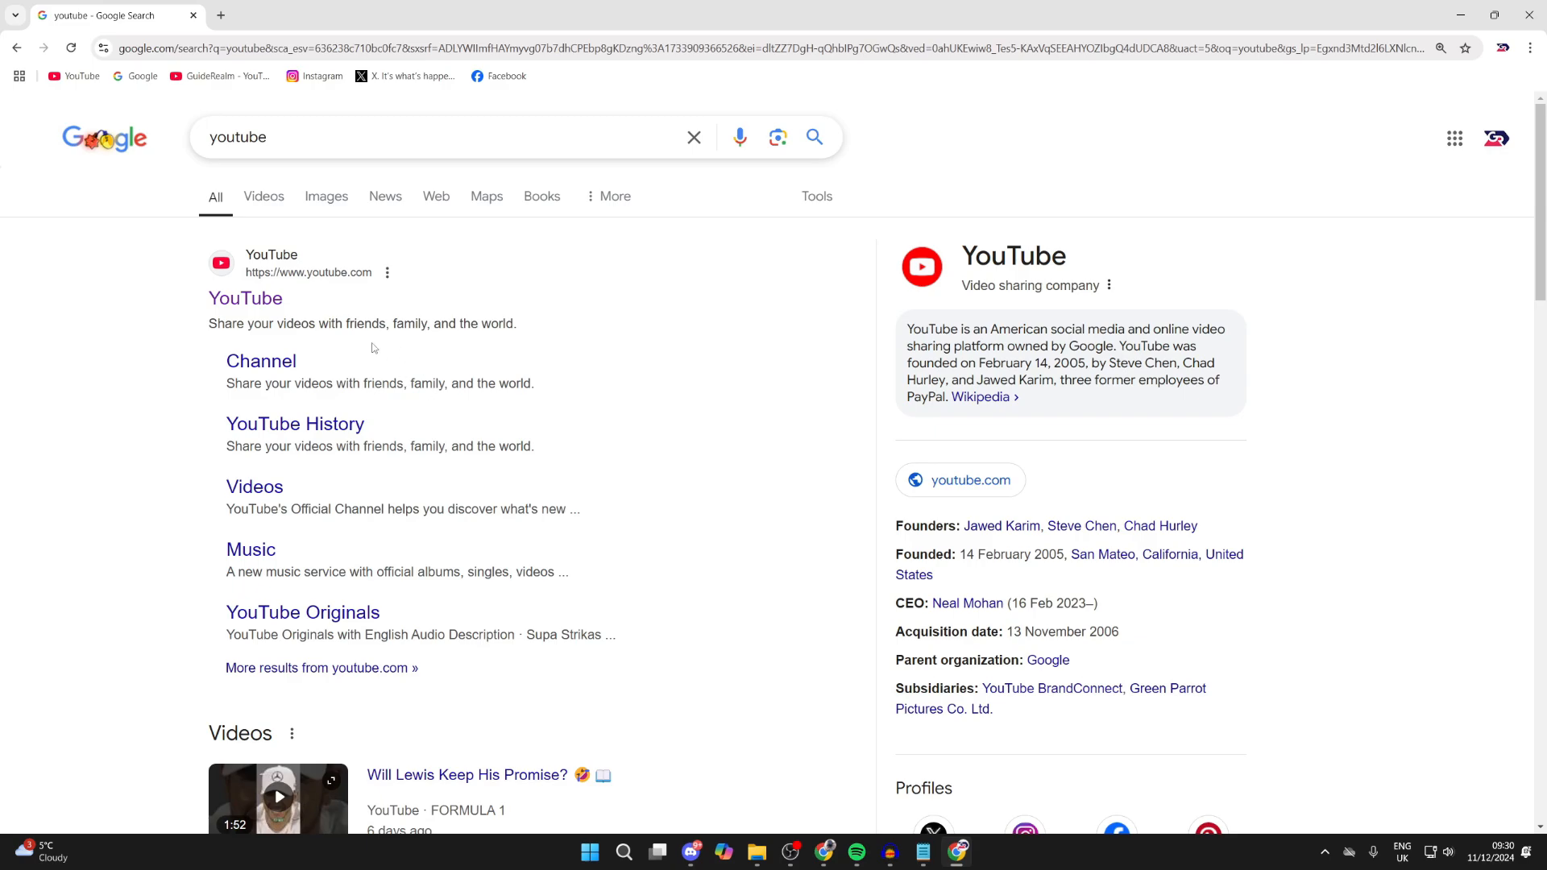
mouse_move(320, 328)
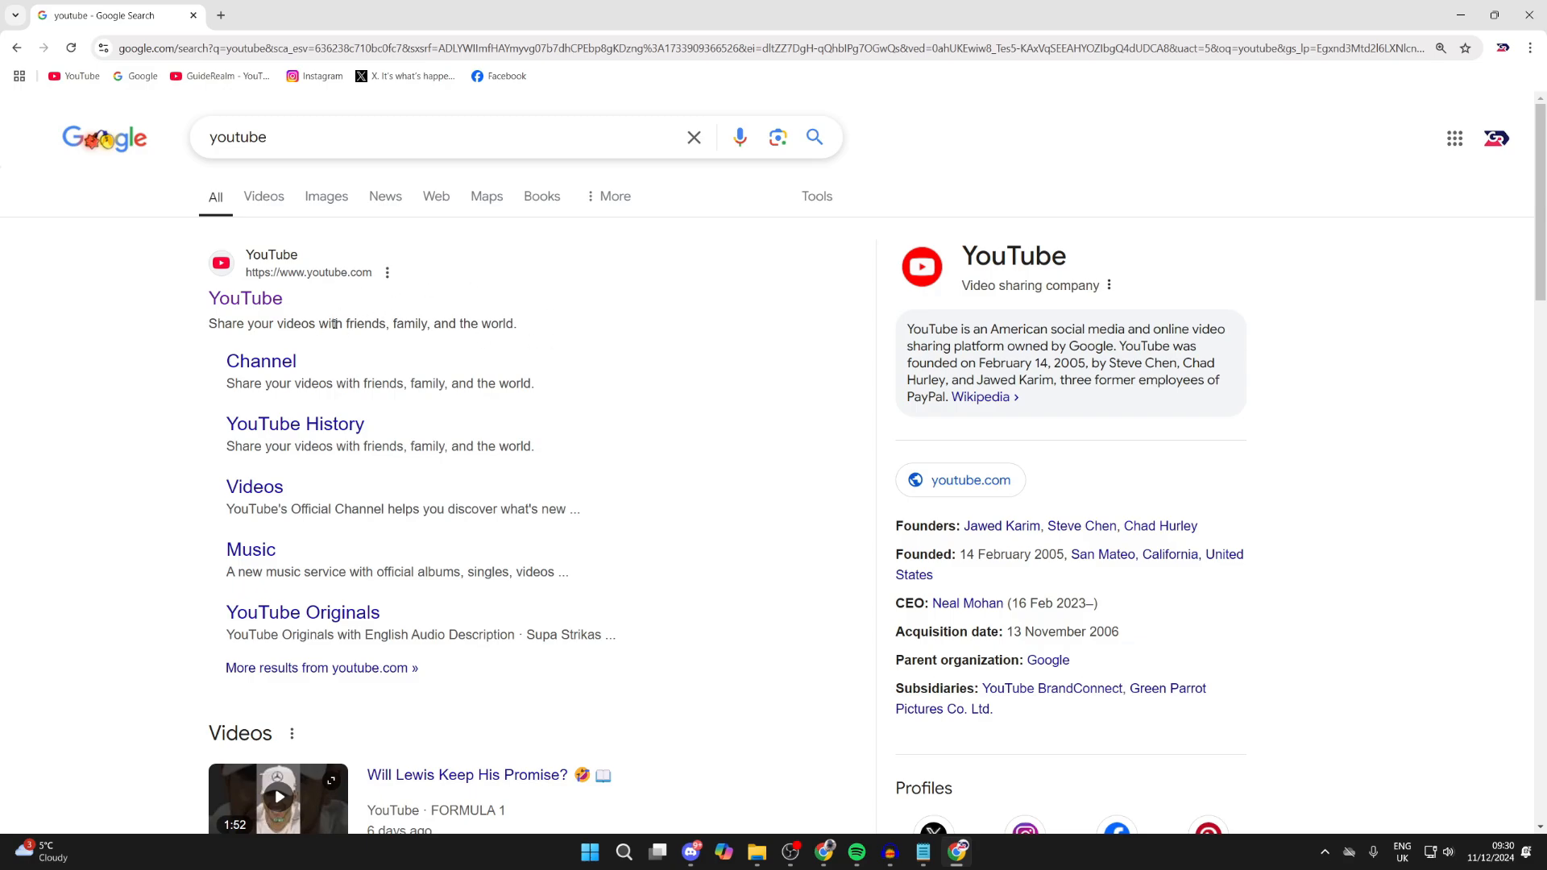
Step: Inspect the YouTube result's description text in DevTools from the right-click menu
right_click(330, 329)
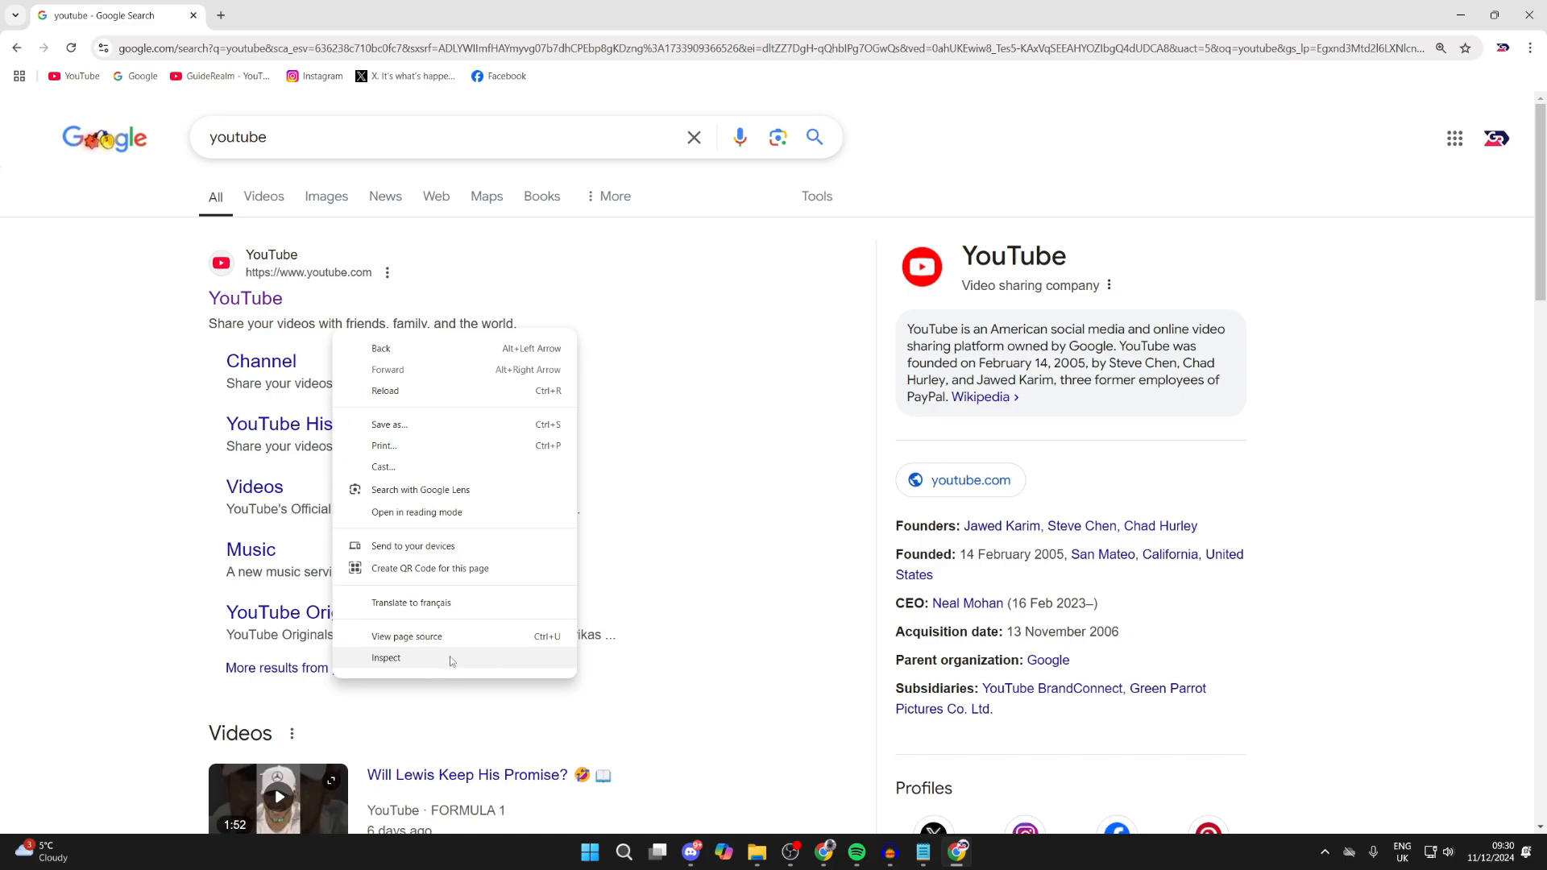
left_click(386, 657)
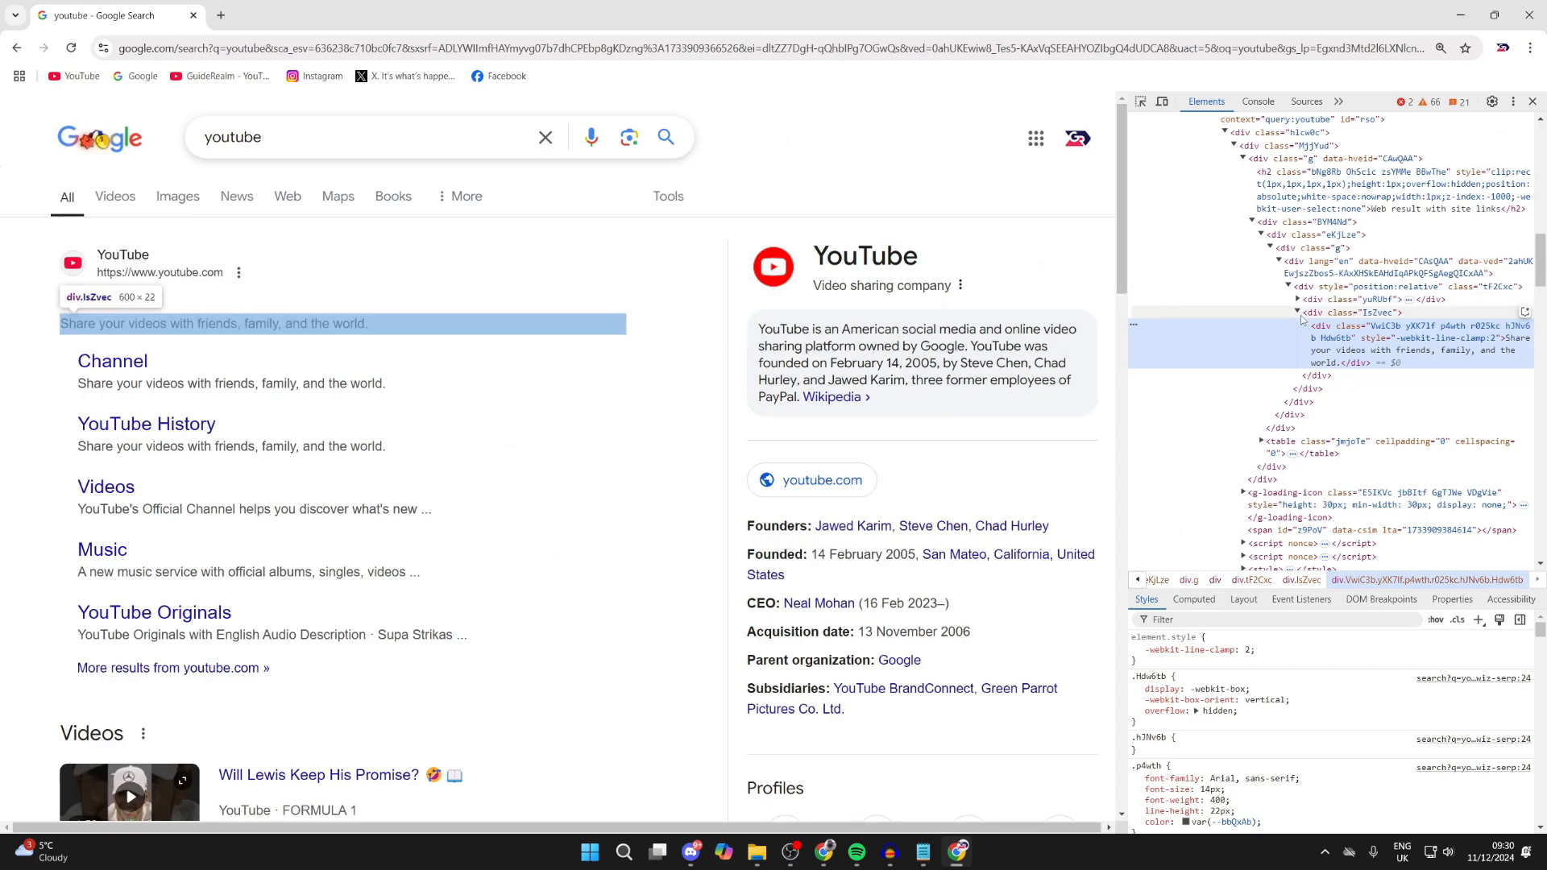
Step: Expand the snippet element, change its text to 'This is the best website.', then reload
left_click(1297, 312)
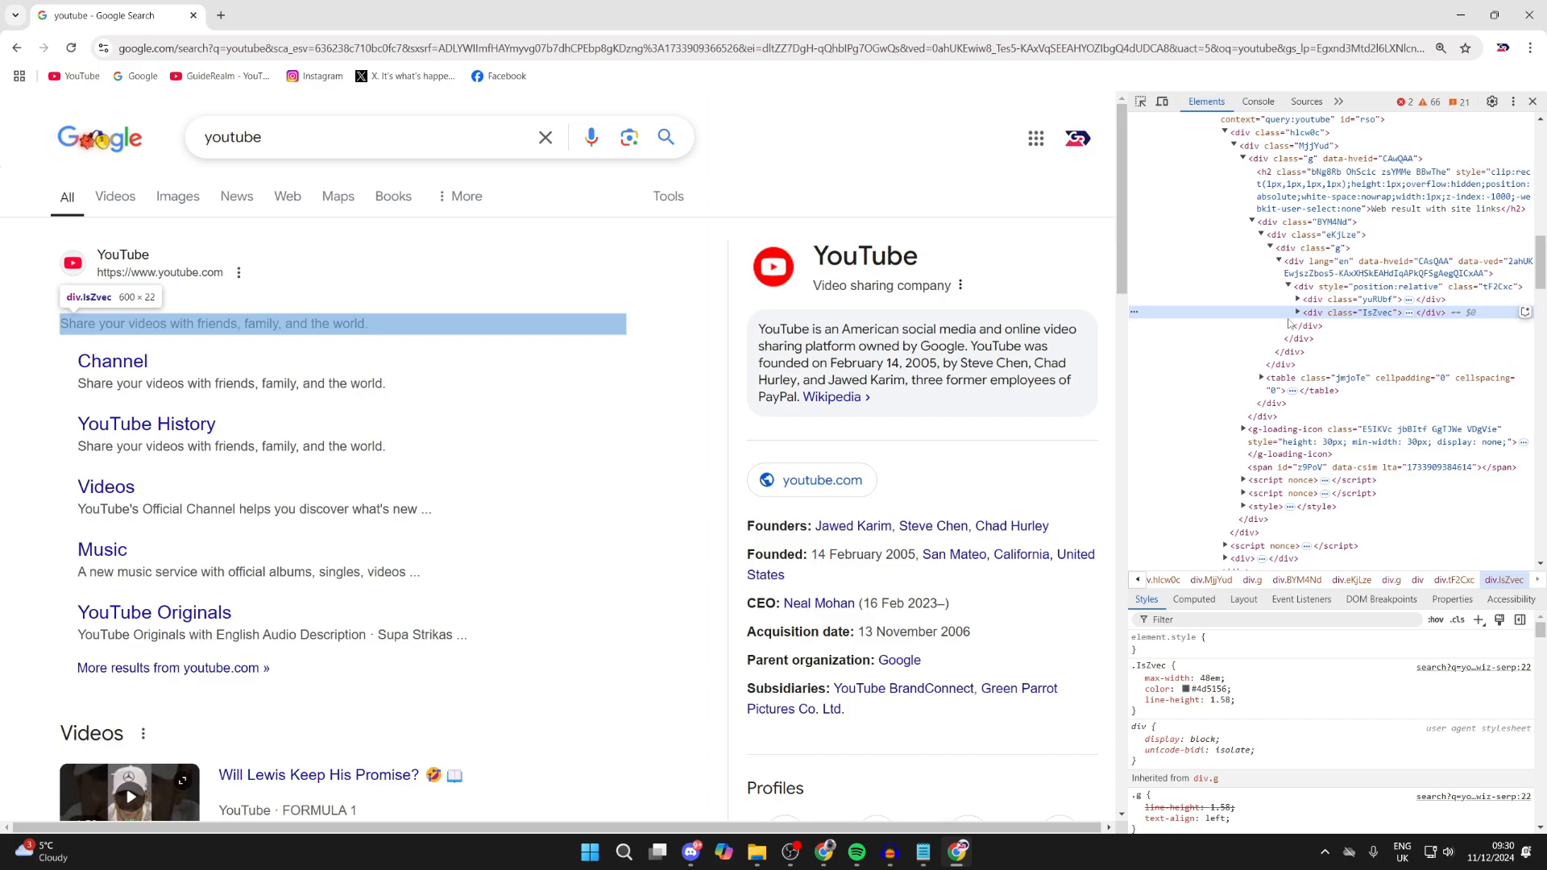
left_click(1297, 312)
type("This is the best website.")
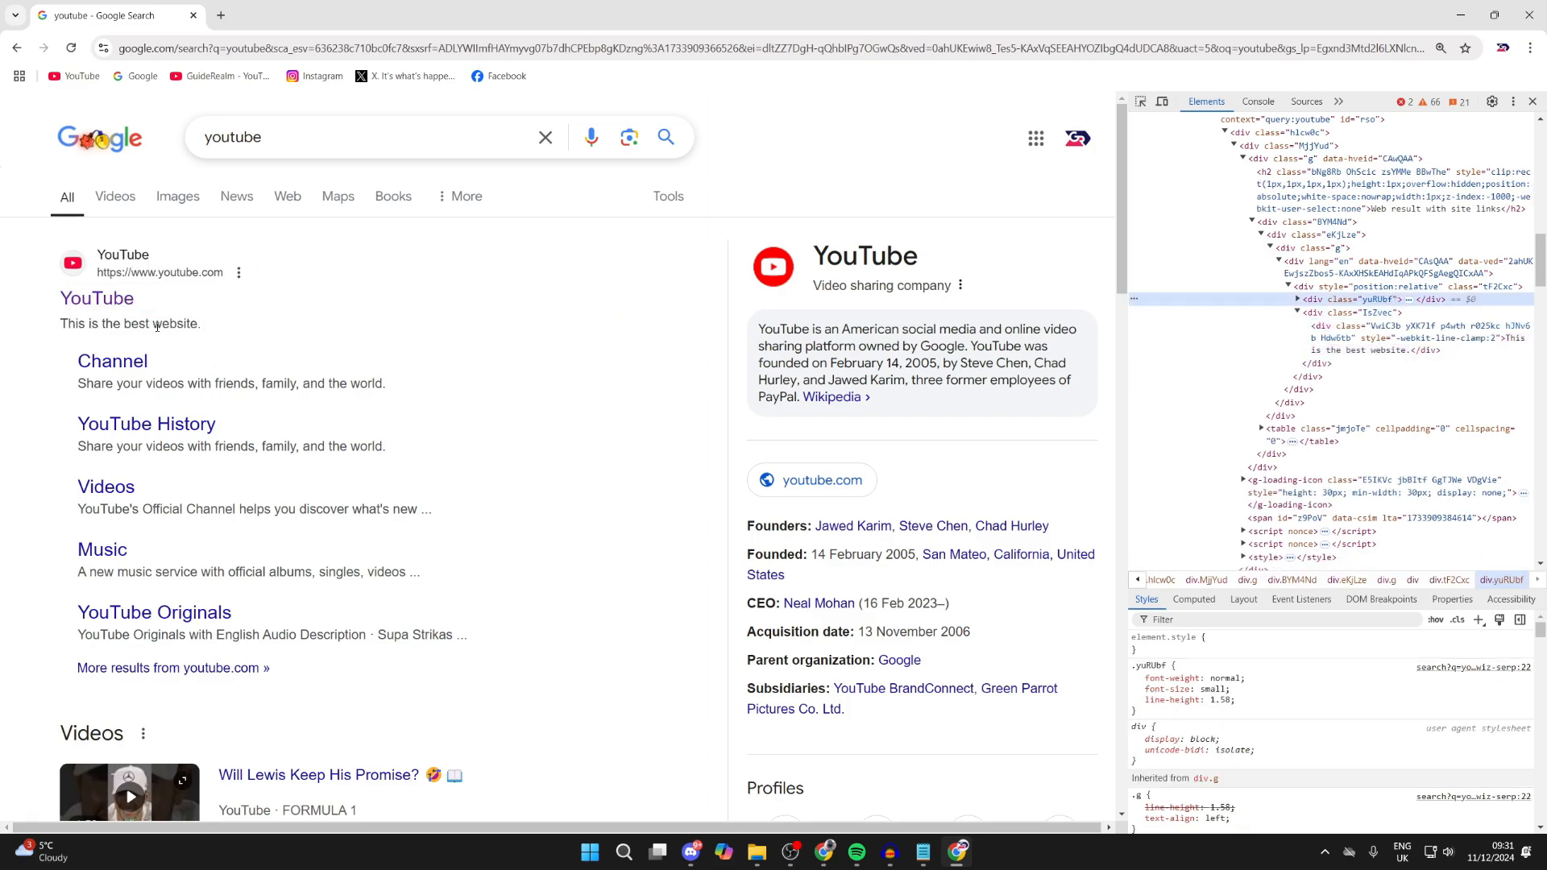
left_click(1530, 101)
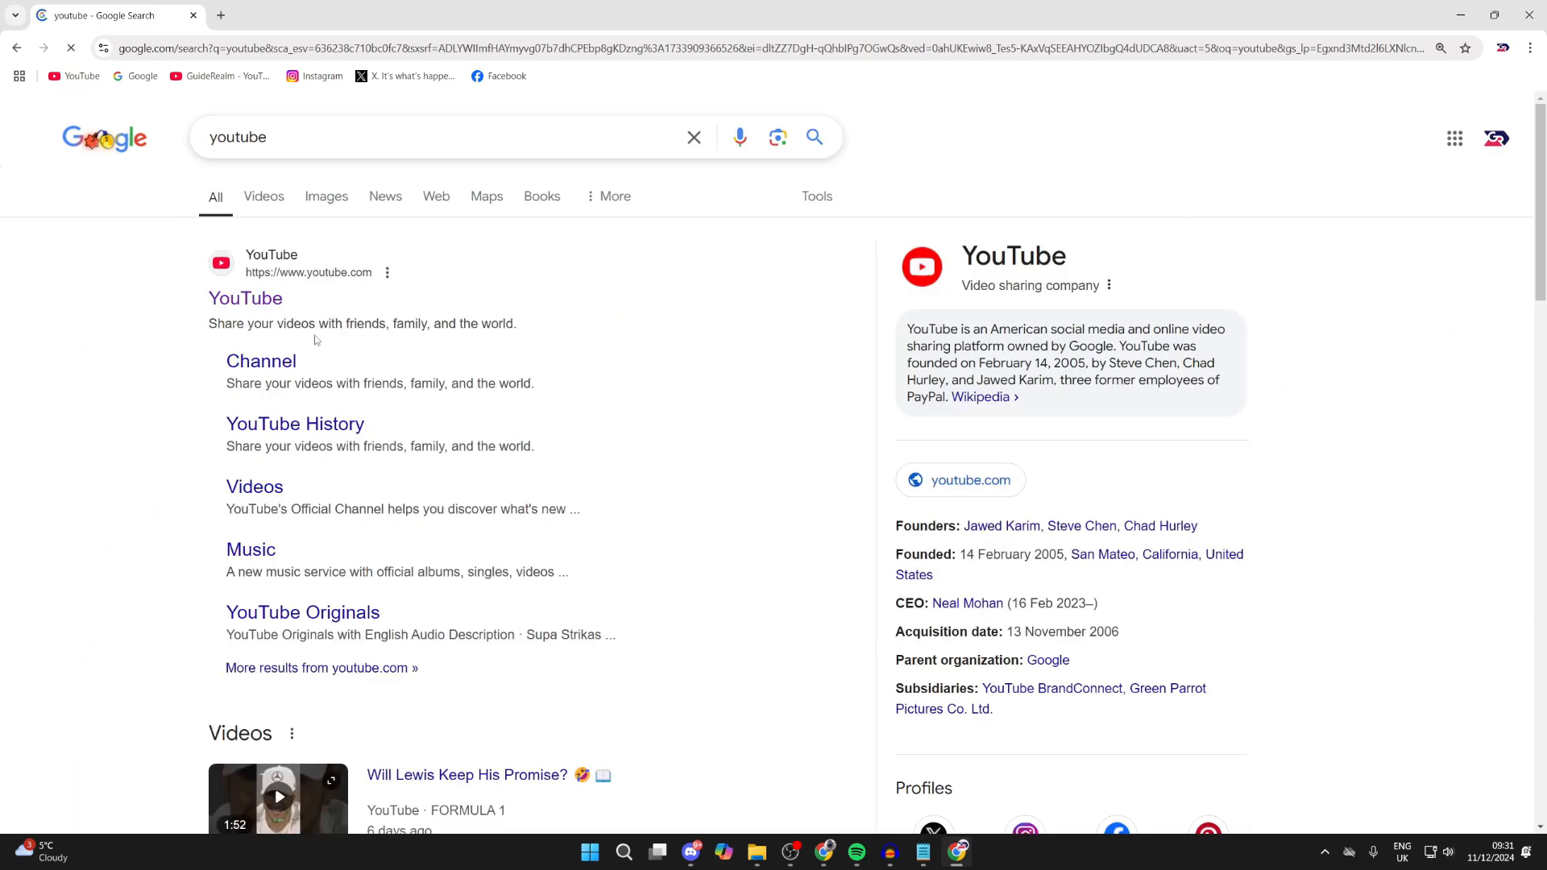